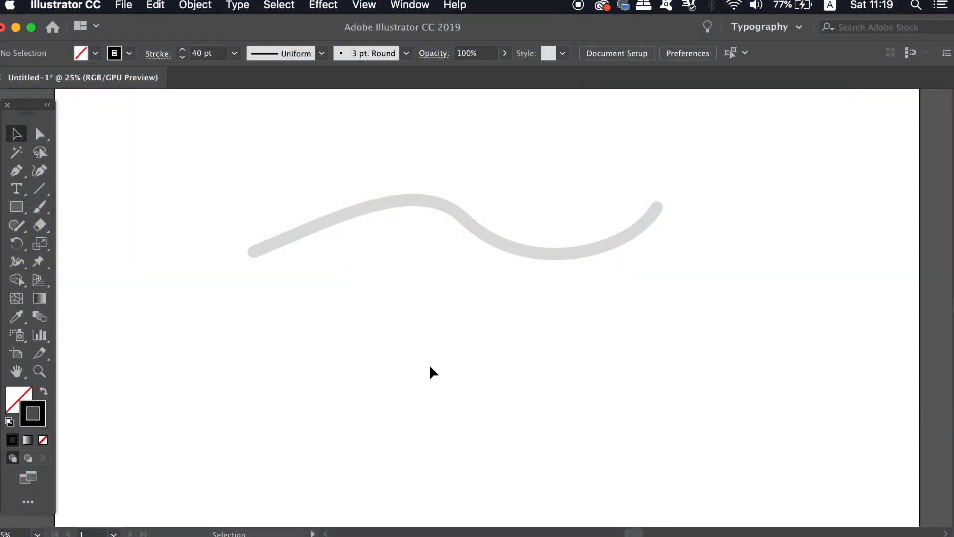
pyautogui.moveTo(364, 295)
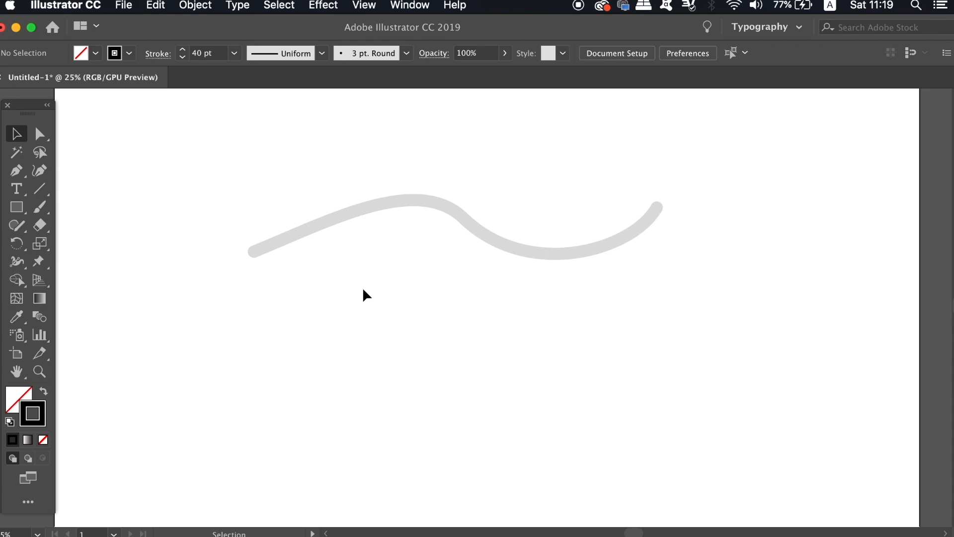
# - Switch to the Pen tool and place the first anchor at the guide curve's left end
pyautogui.press('p')
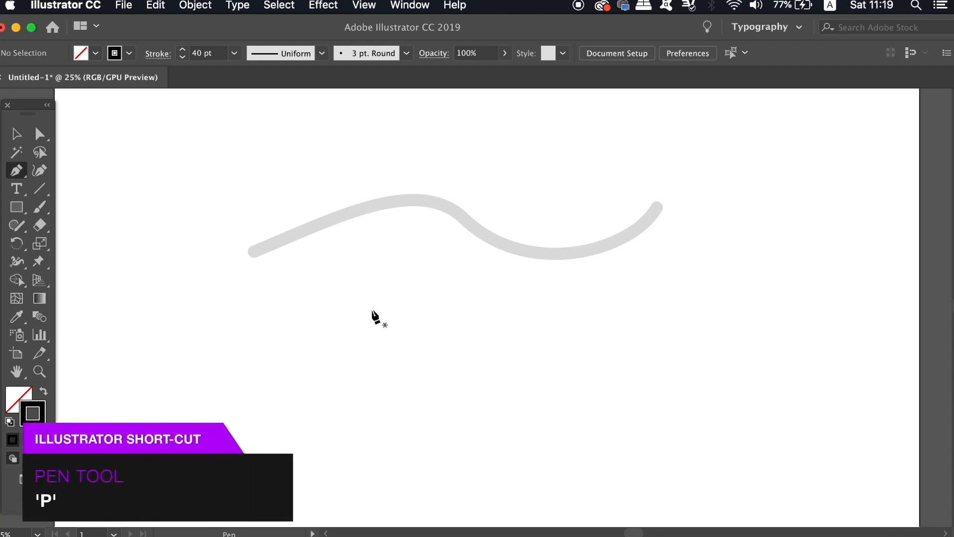
pyautogui.moveTo(270, 259)
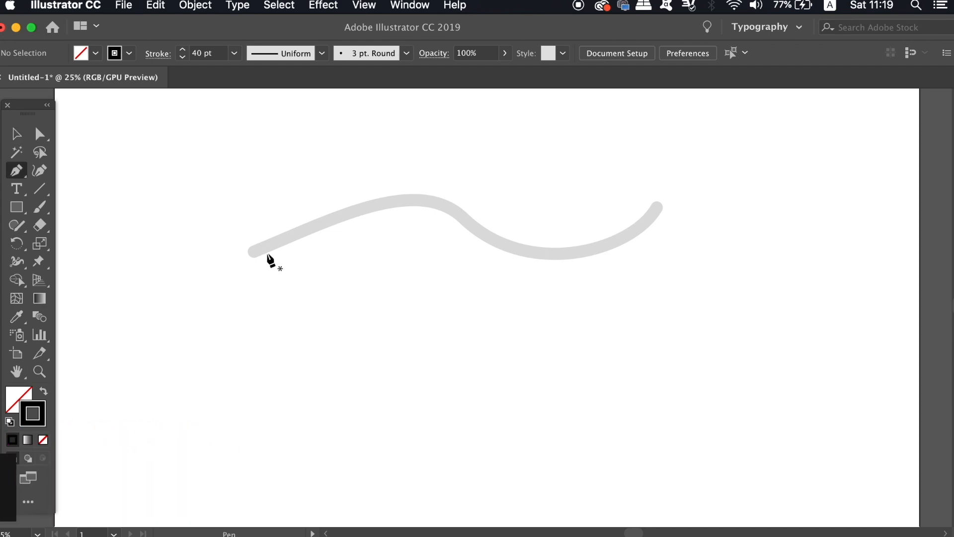
pyautogui.moveTo(255, 258)
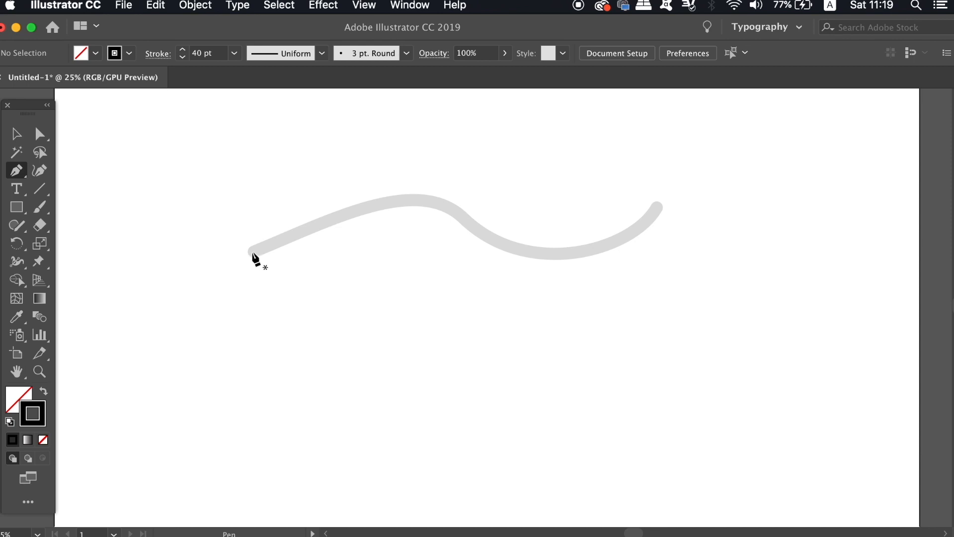
pyautogui.click(447, 209)
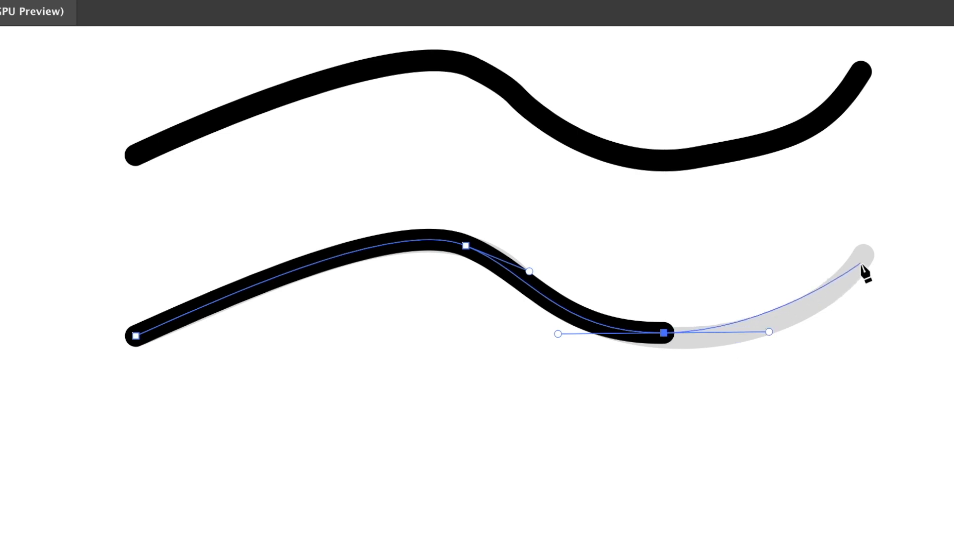
pyautogui.moveTo(870, 259)
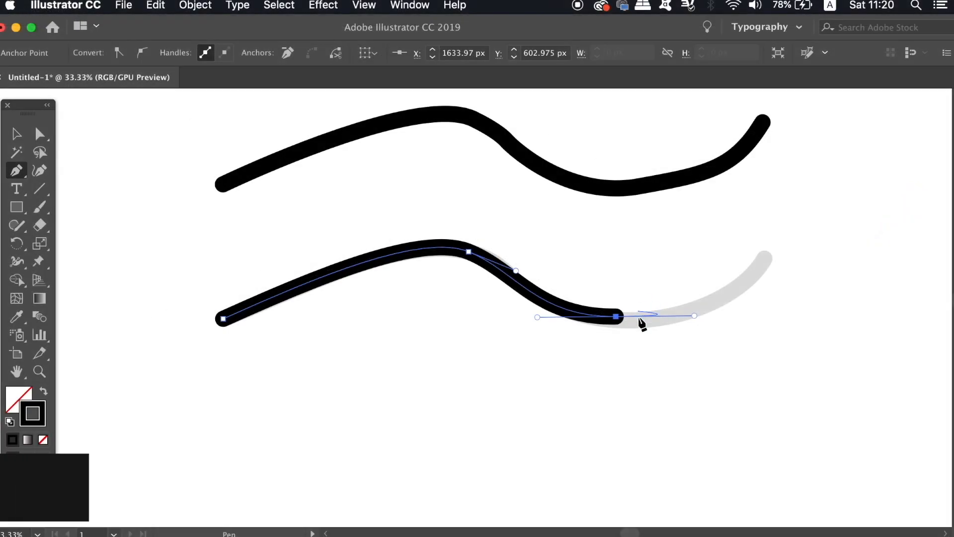
# - Hold Alt while shaping the smooth black 40 pt path along the wavy guide
pyautogui.press('alt')
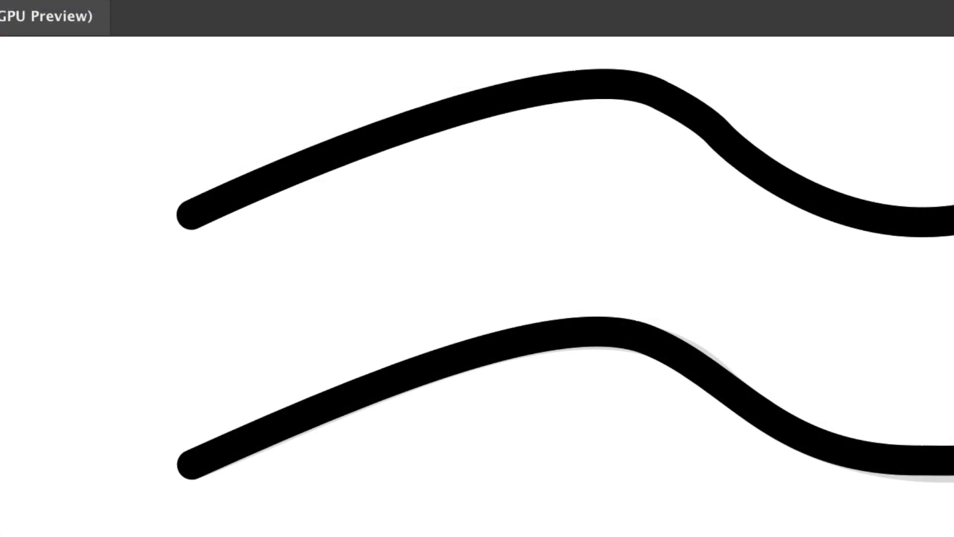
pyautogui.moveTo(619, 79)
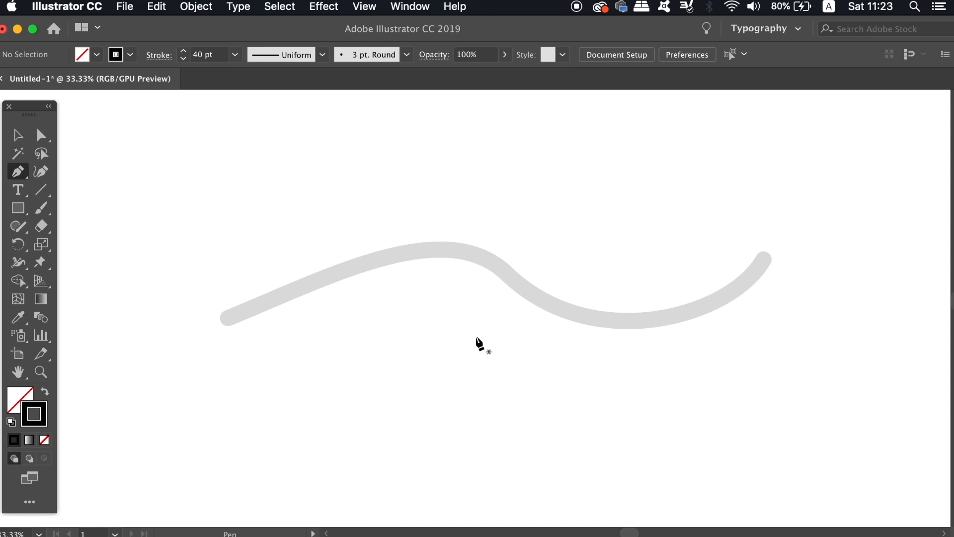
pyautogui.moveTo(230, 338)
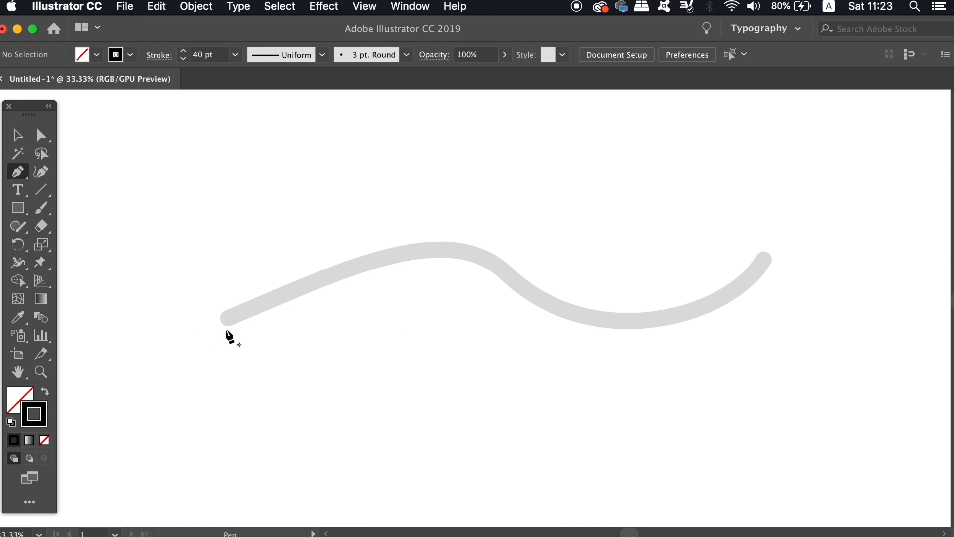
# - Trace the wavy curve with three corner points: left end, downward slope, right end
pyautogui.click(402, 255)
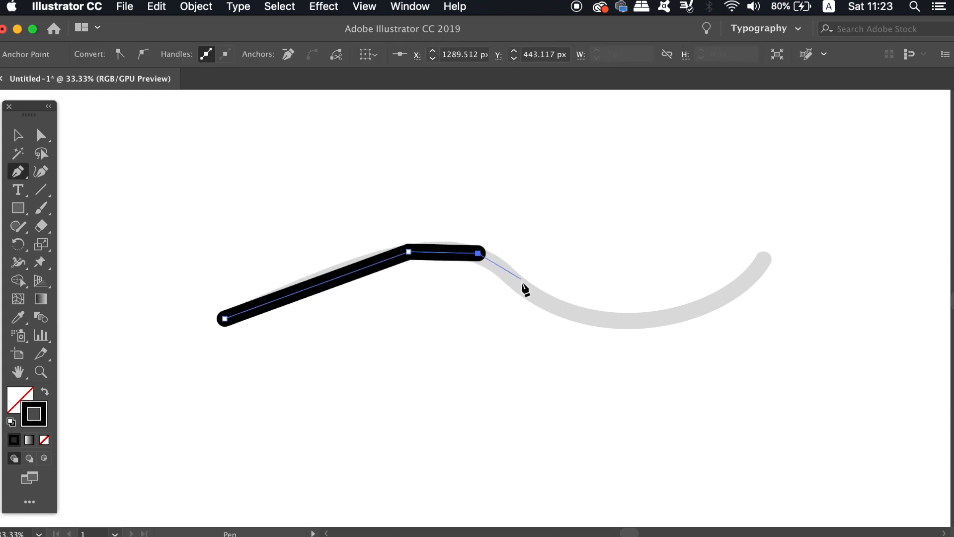
pyautogui.click(635, 321)
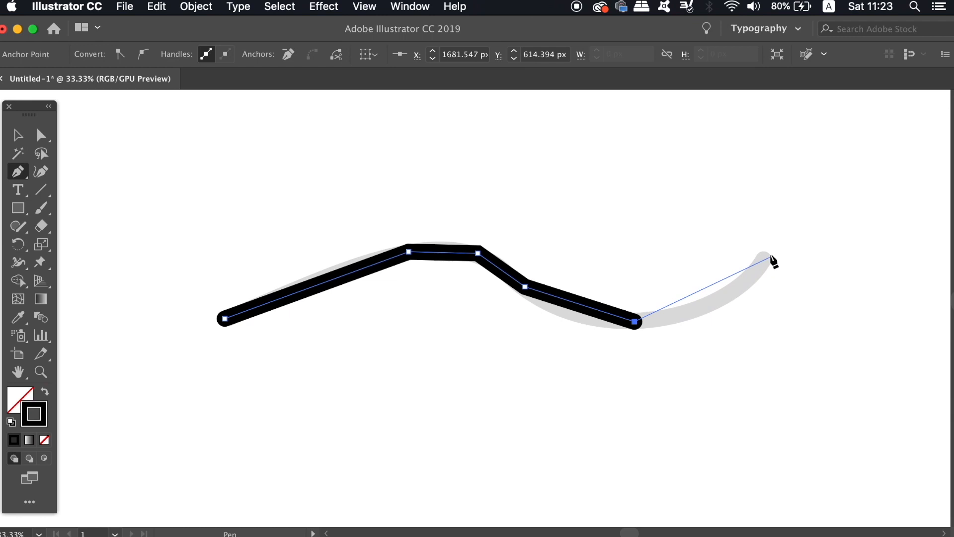
pyautogui.click(766, 258)
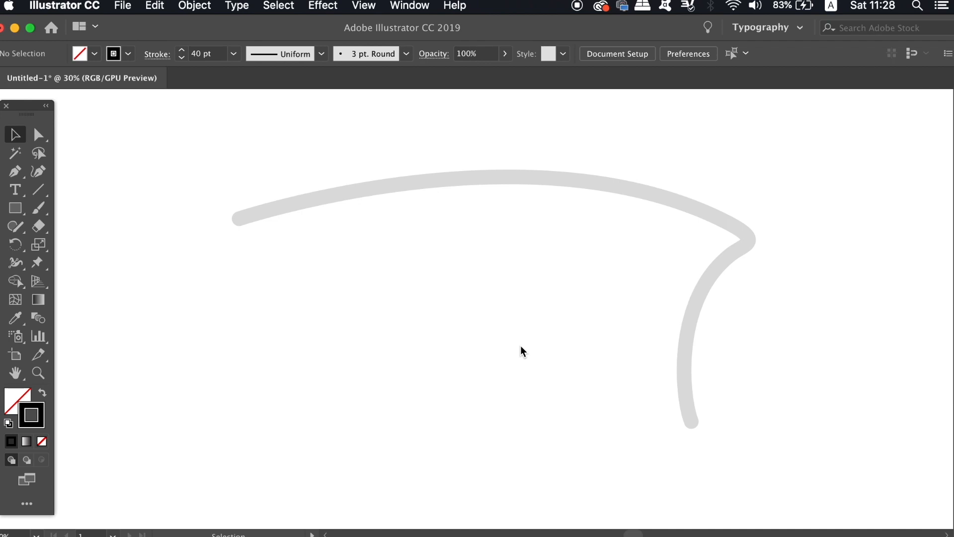
# - Draw the arc-and-hook path with the Pen, then finish and deselect it with V
pyautogui.click(15, 171)
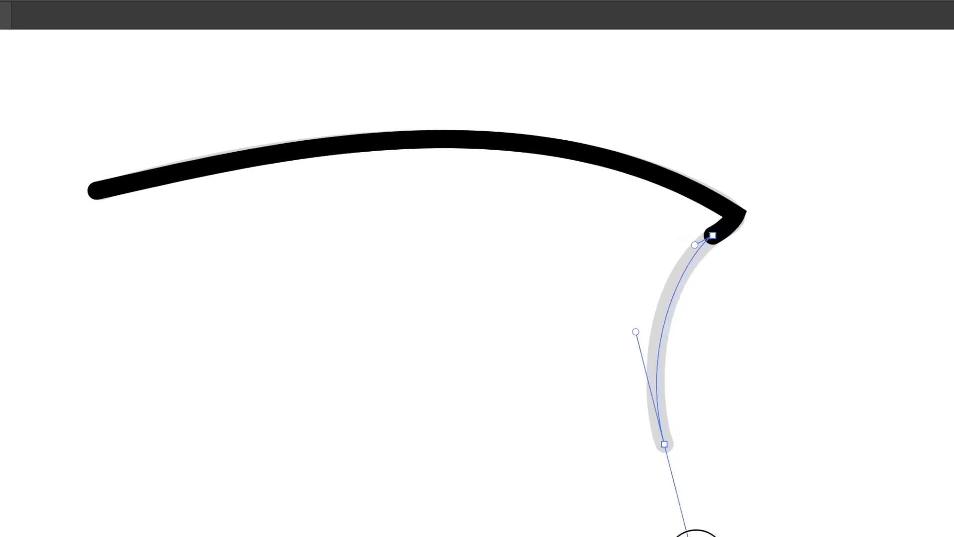
pyautogui.press('v')
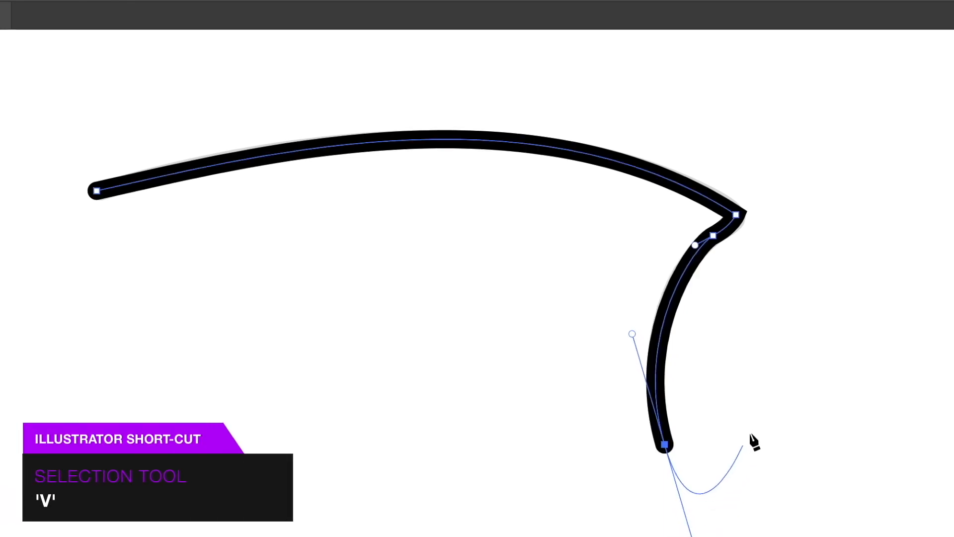
pyautogui.press('v')
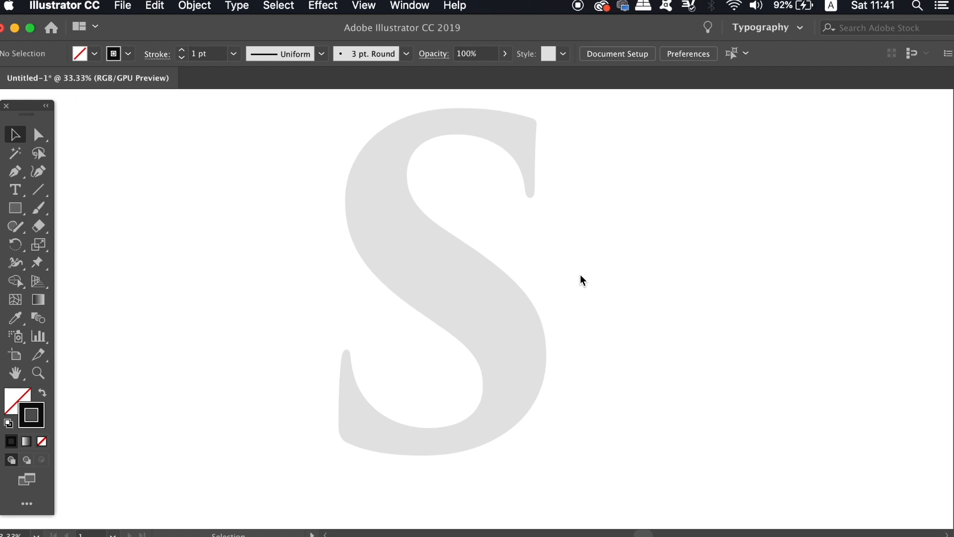
pyautogui.moveTo(482, 279)
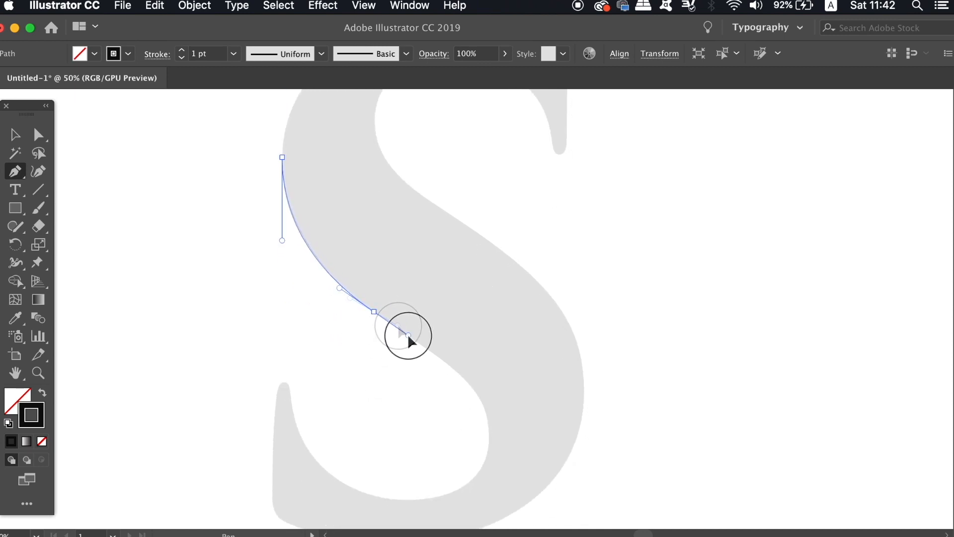
# - Add anchors down the S's diagonal spine, constraining with Shift toward the bottom
pyautogui.click(373, 311)
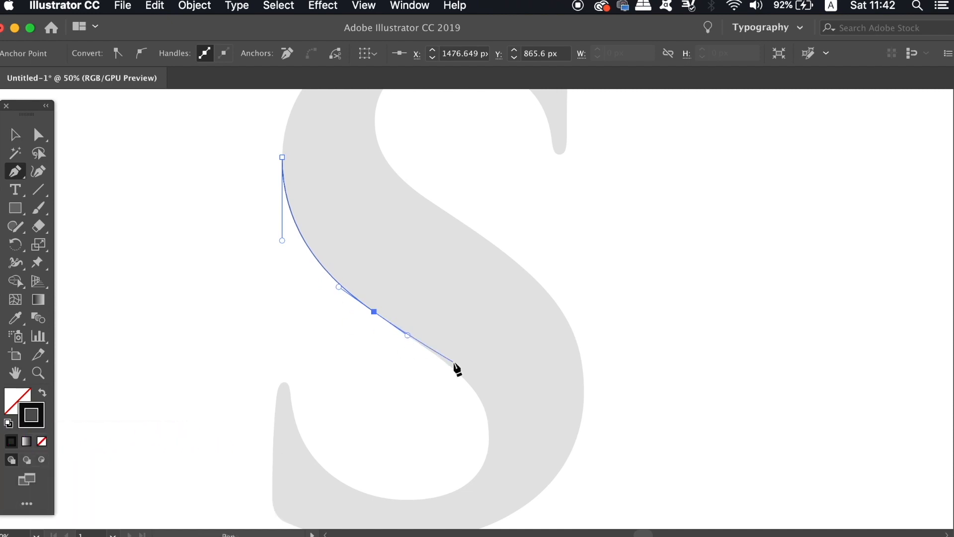
pyautogui.moveTo(489, 442)
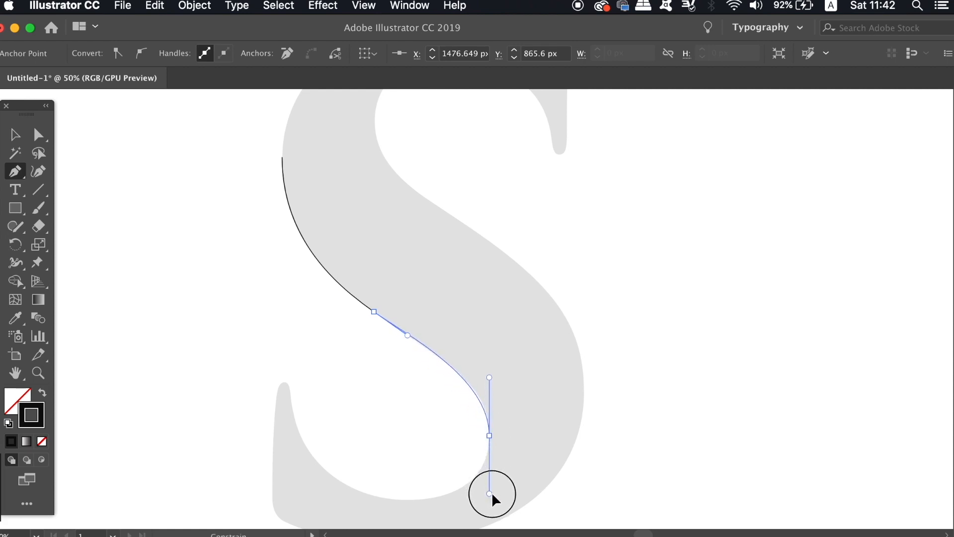
pyautogui.press('shift')
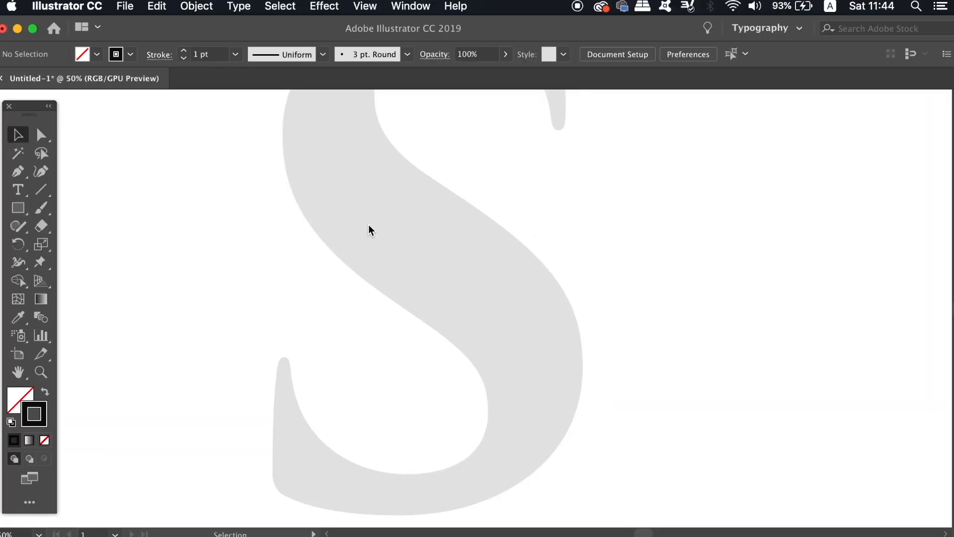
# - Select the Pen tool from the toolbar
pyautogui.click(18, 171)
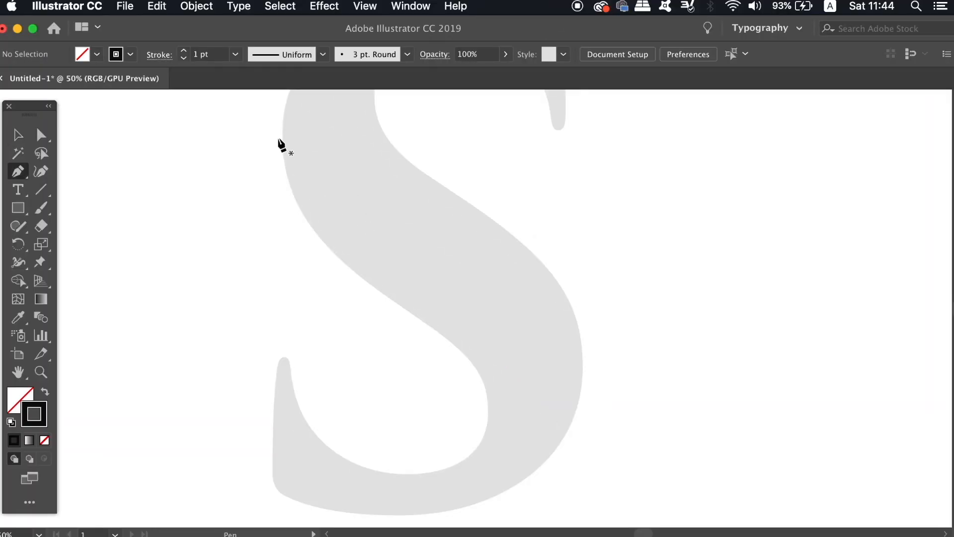